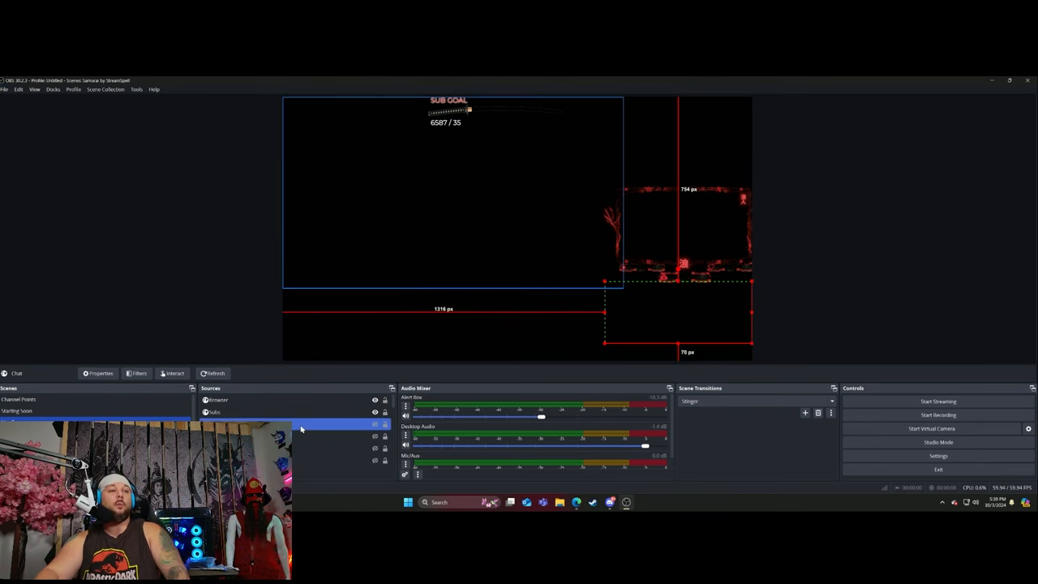
- Open Alert Box's three-dot menu in the Audio Mixer to reach Advanced Audio Properties
{"action": "left_click", "coordinate": [217, 399]}
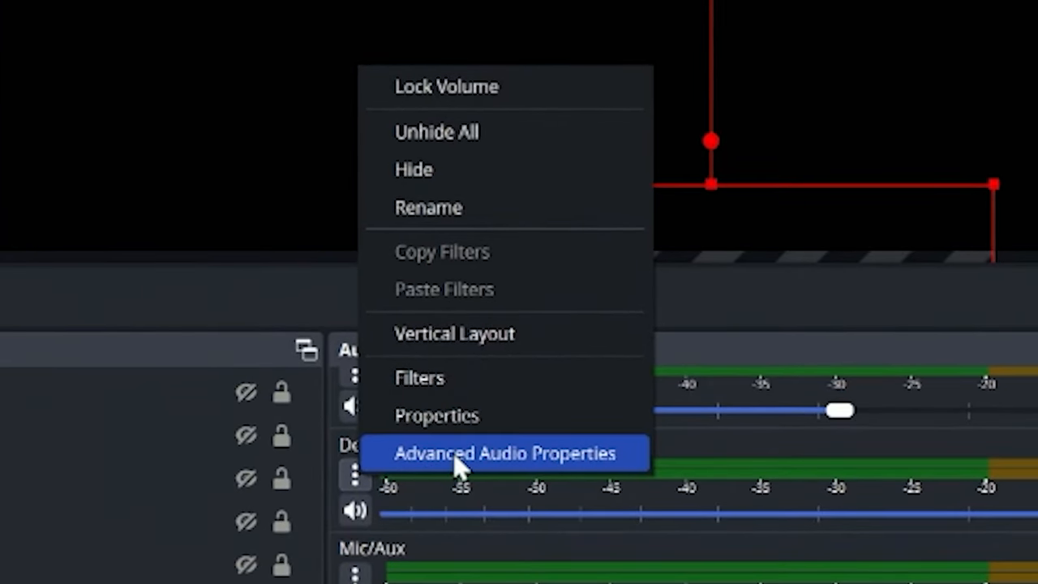
- Open Advanced Audio Properties and remove track 2 from the audio sources
{"action": "left_click", "coordinate": [504, 452]}
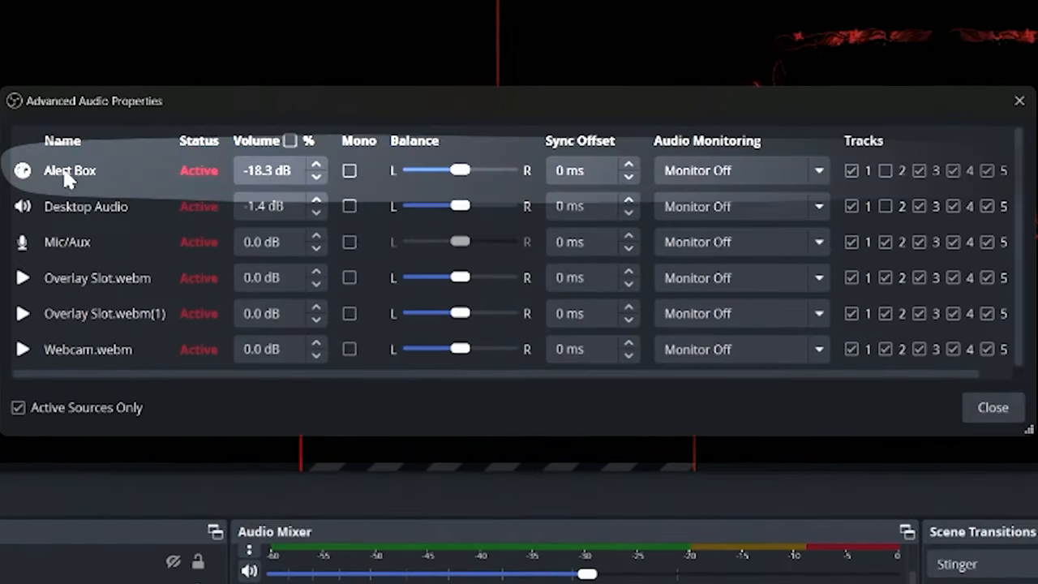
{"action": "left_click", "coordinate": [919, 170]}
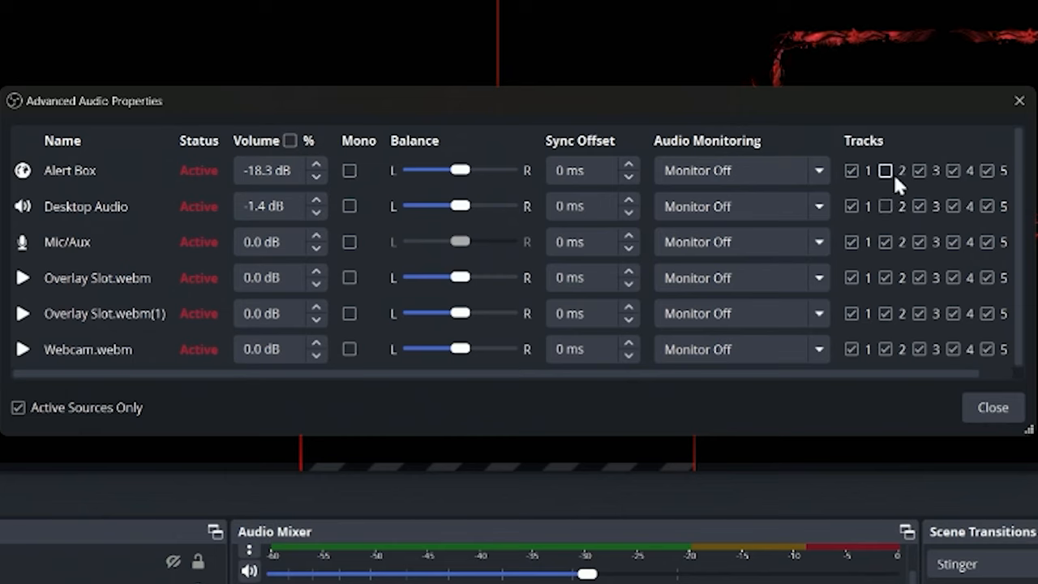
{"action": "mouse_move", "coordinate": [890, 183]}
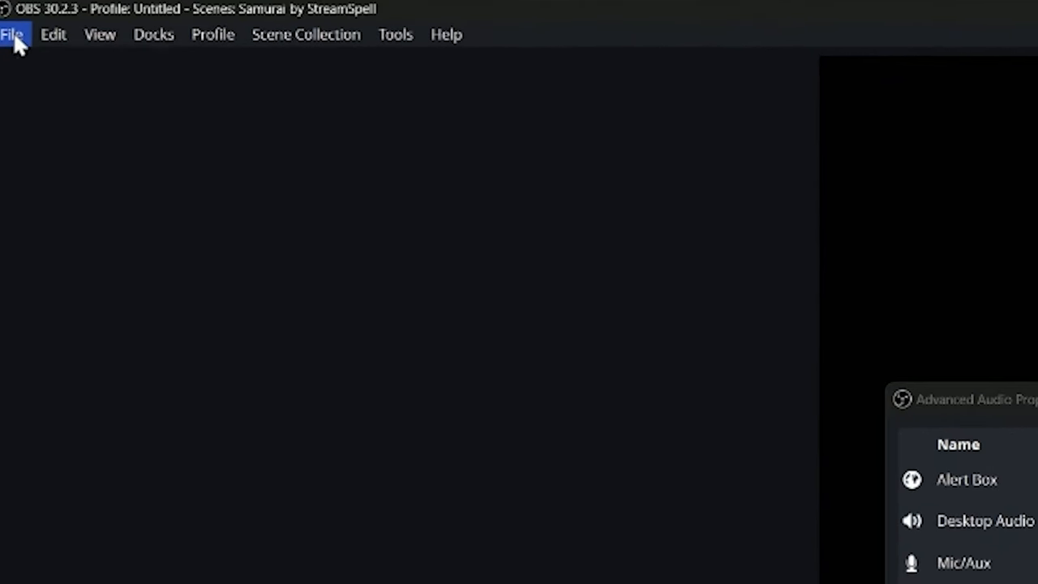
{"action": "mouse_move", "coordinate": [109, 148]}
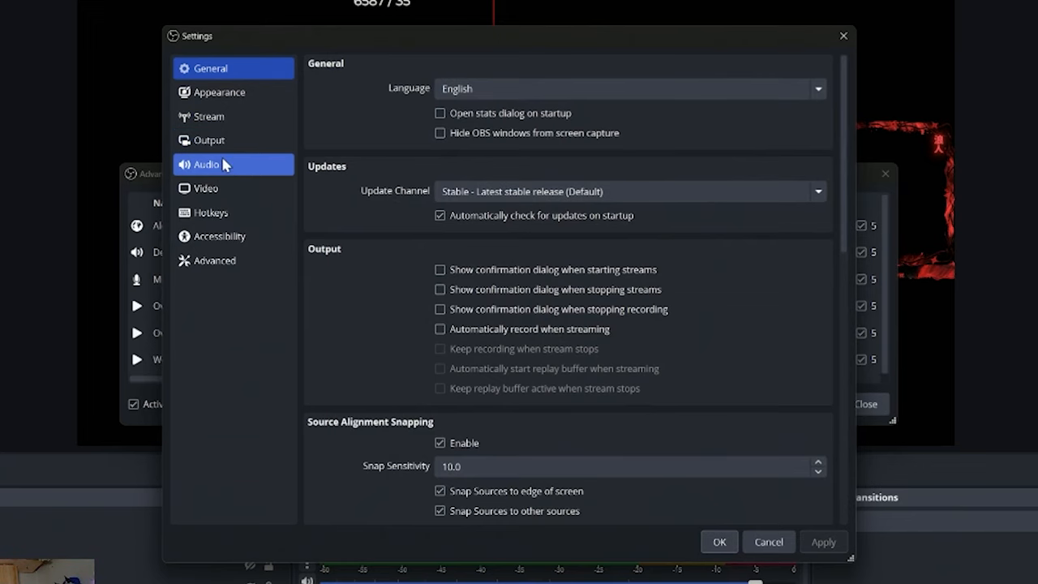
{"action": "left_click", "coordinate": [209, 139]}
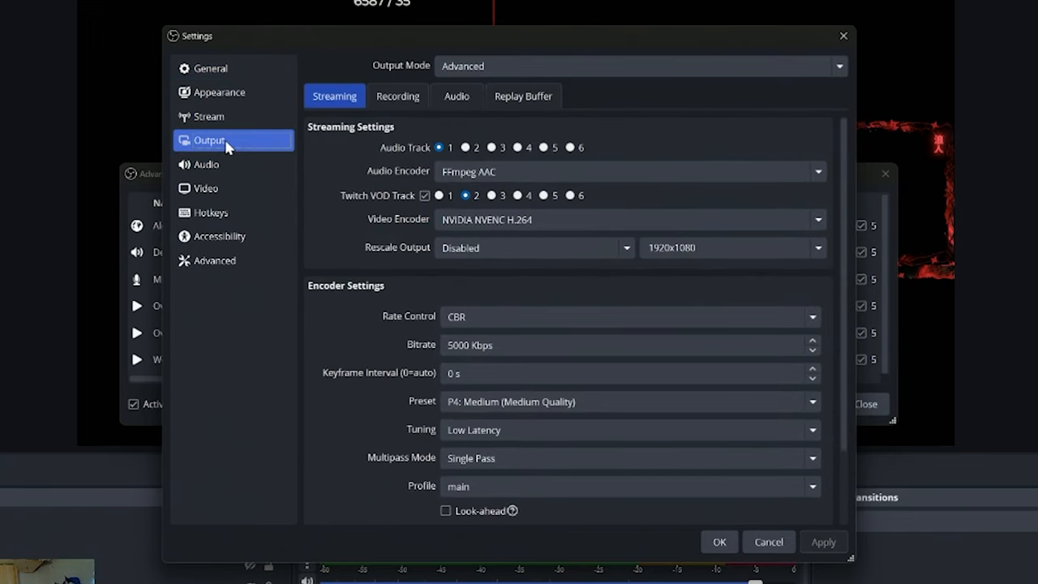
{"action": "mouse_move", "coordinate": [361, 164]}
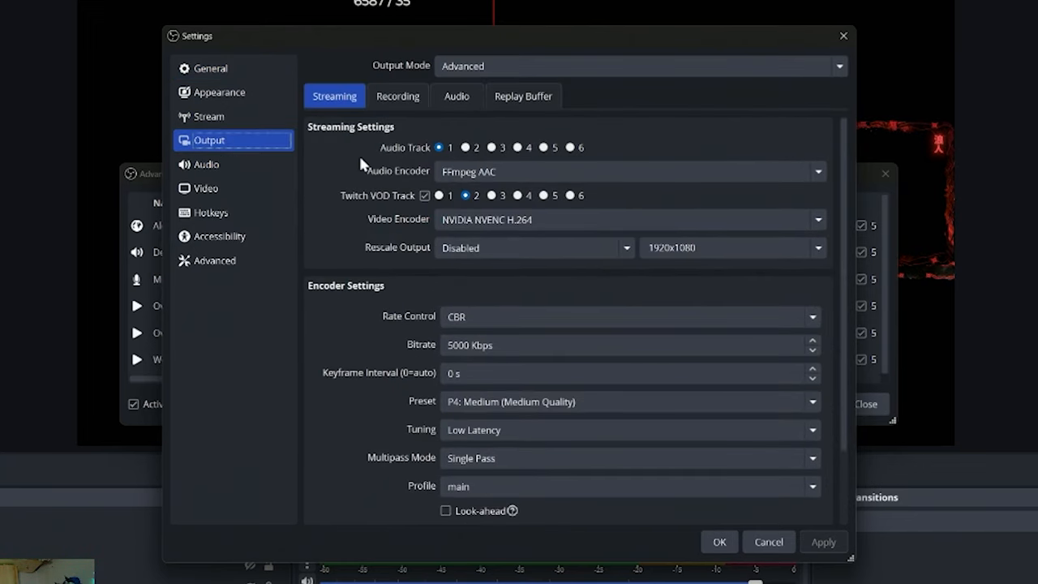
{"action": "mouse_move", "coordinate": [384, 200]}
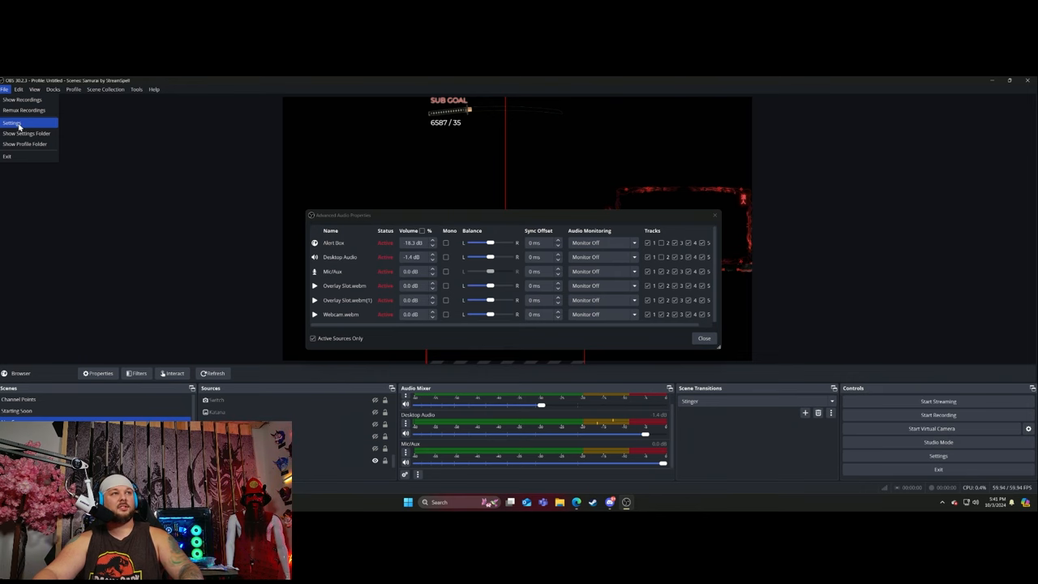
{"action": "left_click", "coordinate": [12, 123]}
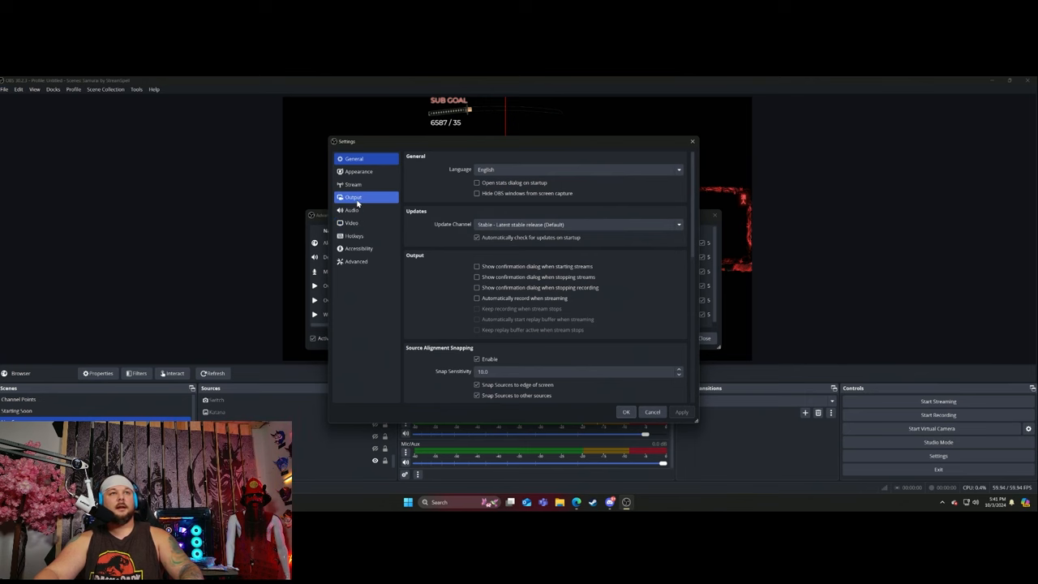
{"action": "left_click", "coordinate": [353, 197]}
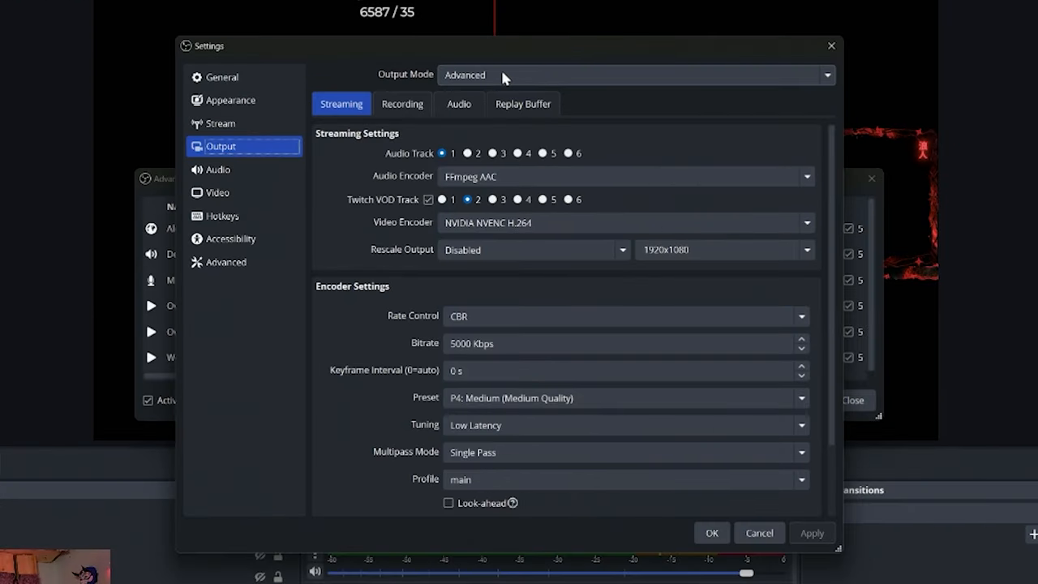
{"action": "left_click", "coordinate": [635, 74]}
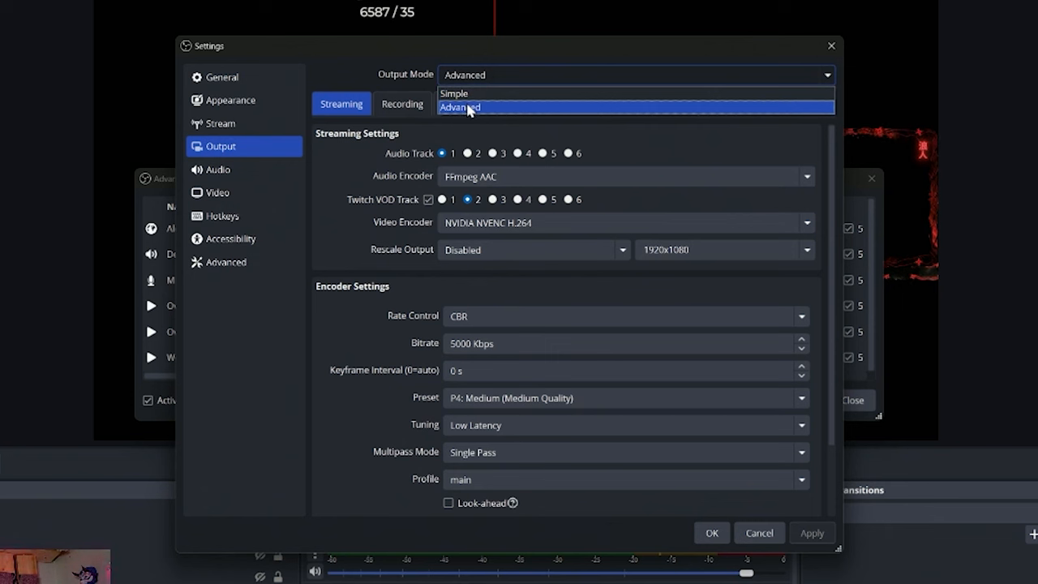
{"action": "left_click", "coordinate": [459, 106]}
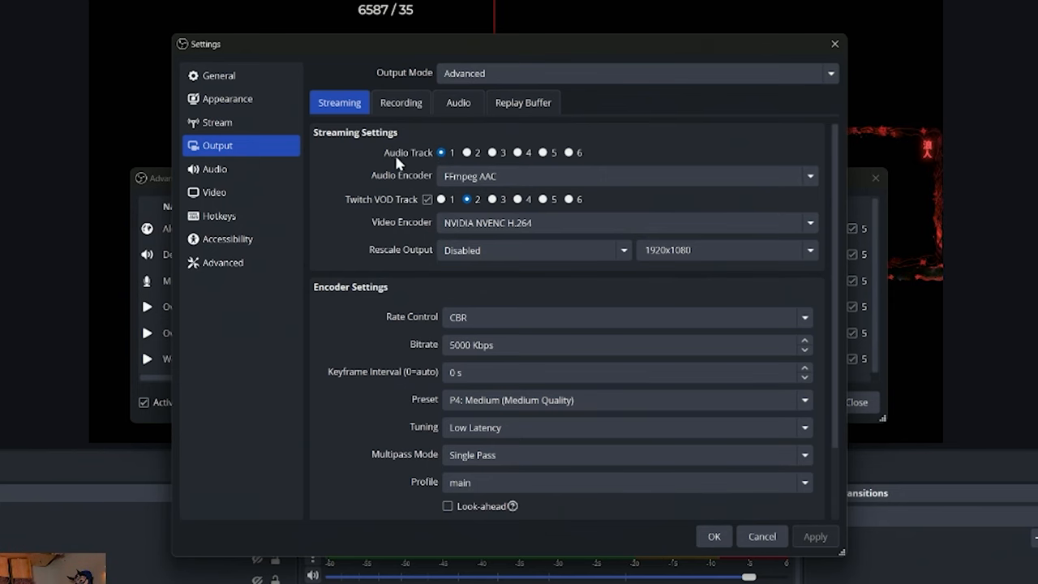
{"action": "mouse_move", "coordinate": [572, 166]}
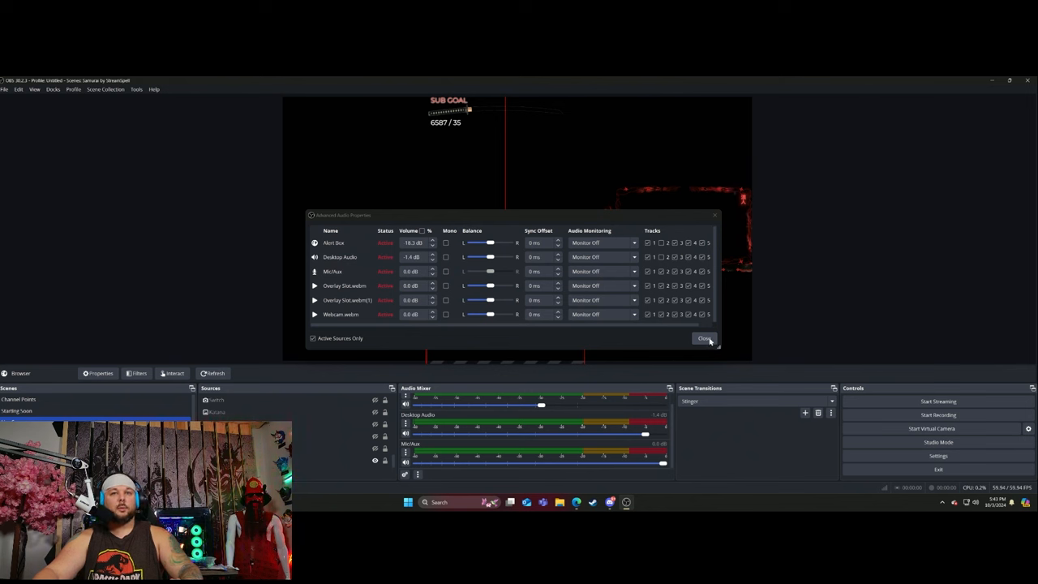
- Close Advanced Audio Properties and review the Output page's streaming encoder settings (CBR, 5000 Kbps)
{"action": "left_click", "coordinate": [703, 338]}
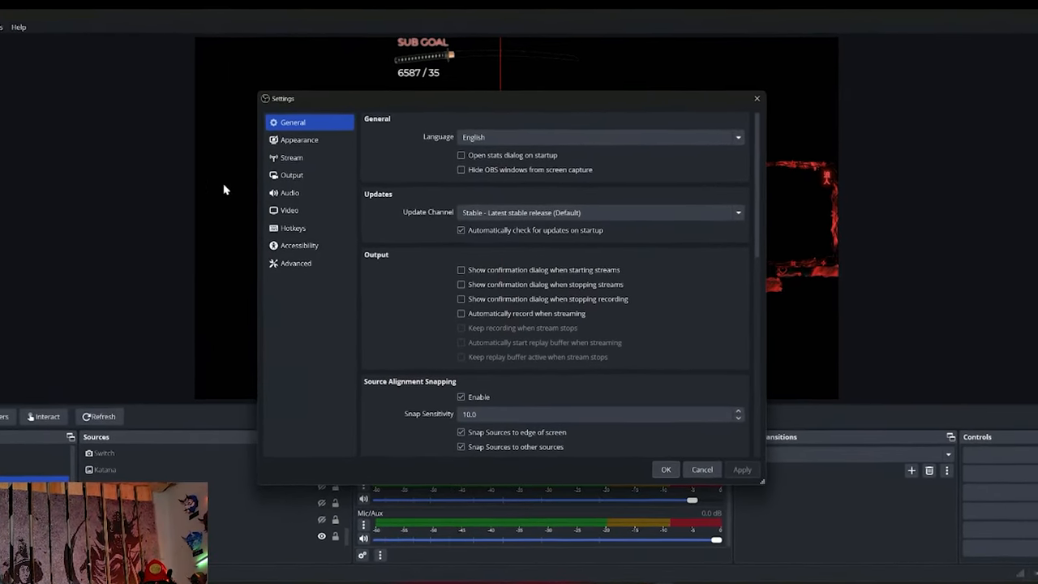
{"action": "left_click", "coordinate": [292, 175]}
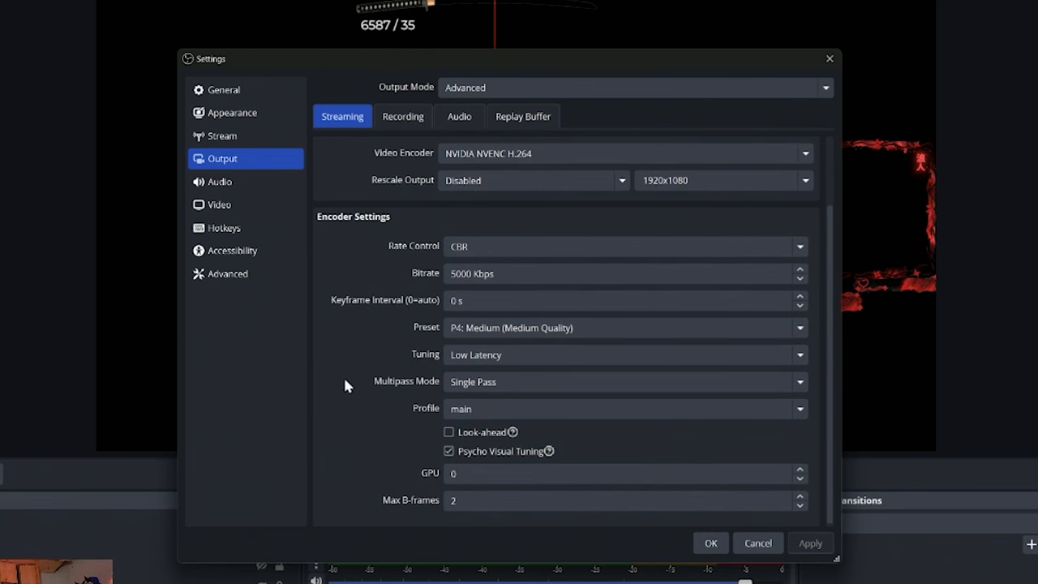
{"action": "scroll", "scroll_direction": "down", "scroll_amount": 3}
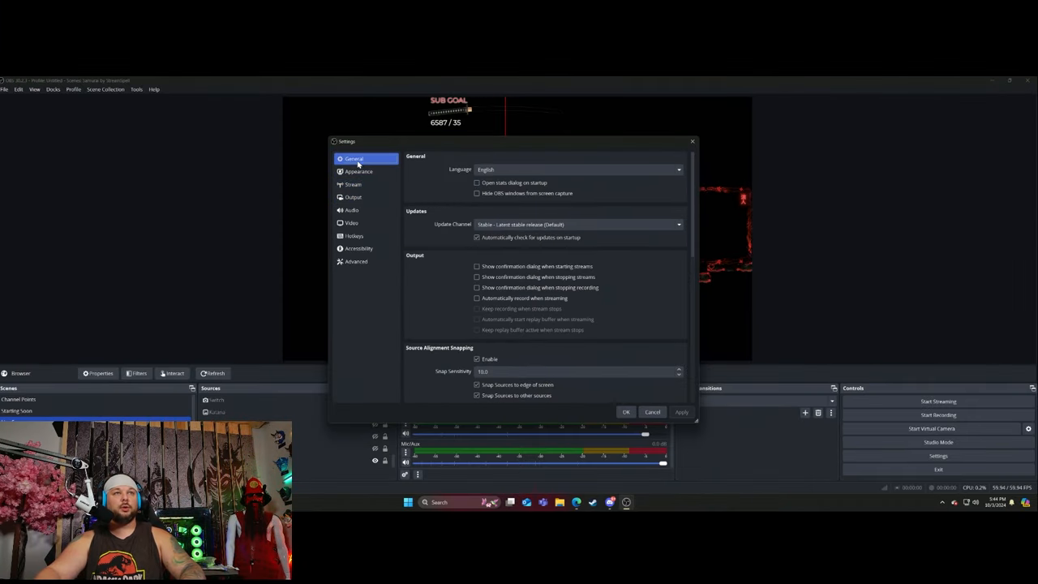
- Clear the Output (Scaled) Resolution and set the downscale filter to Bicubic
{"action": "scroll", "scroll_direction": "down", "scroll_amount": 3}
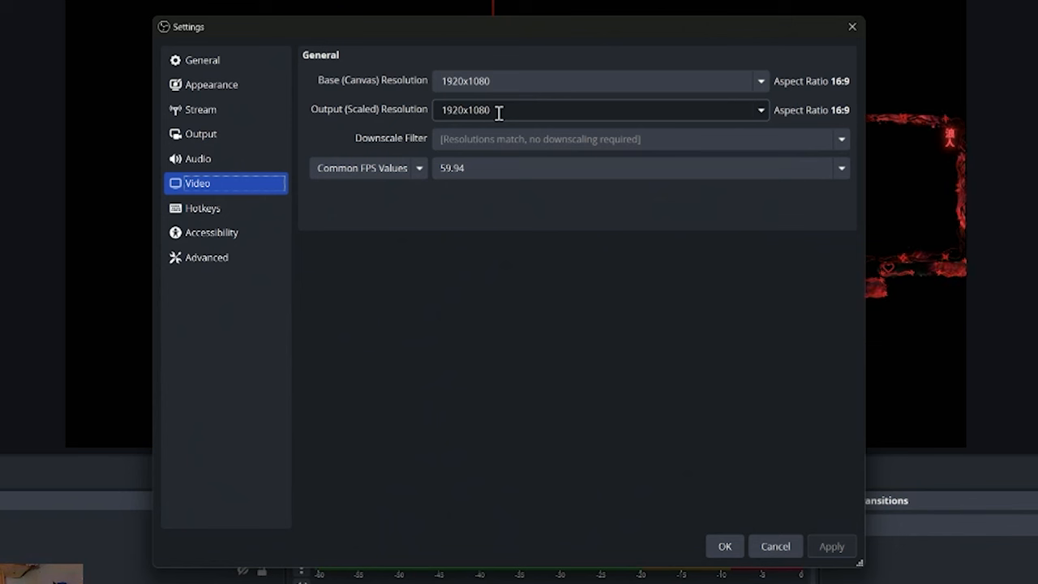
{"action": "left_click", "coordinate": [841, 168]}
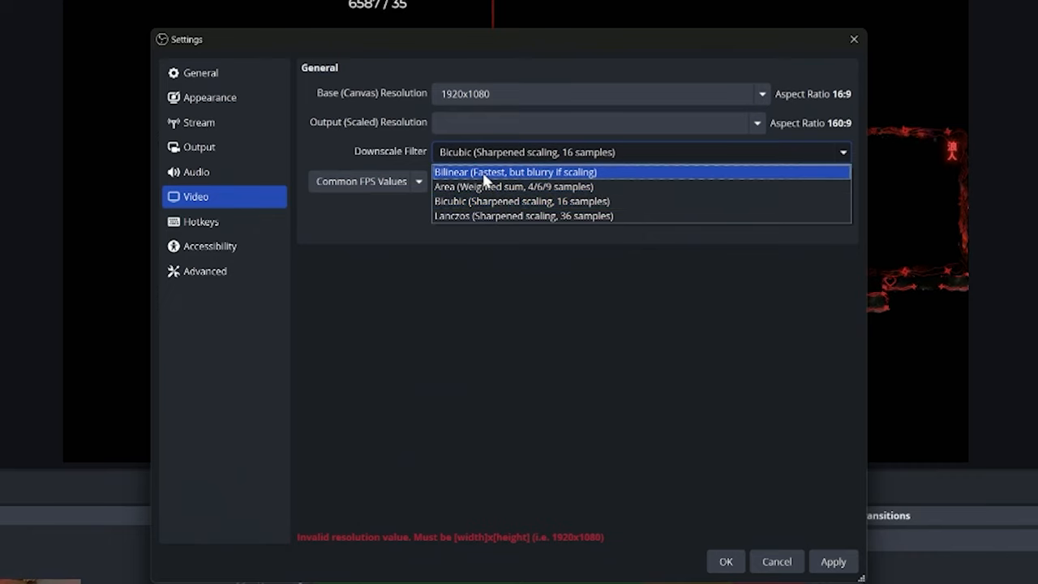
{"action": "mouse_move", "coordinate": [486, 201]}
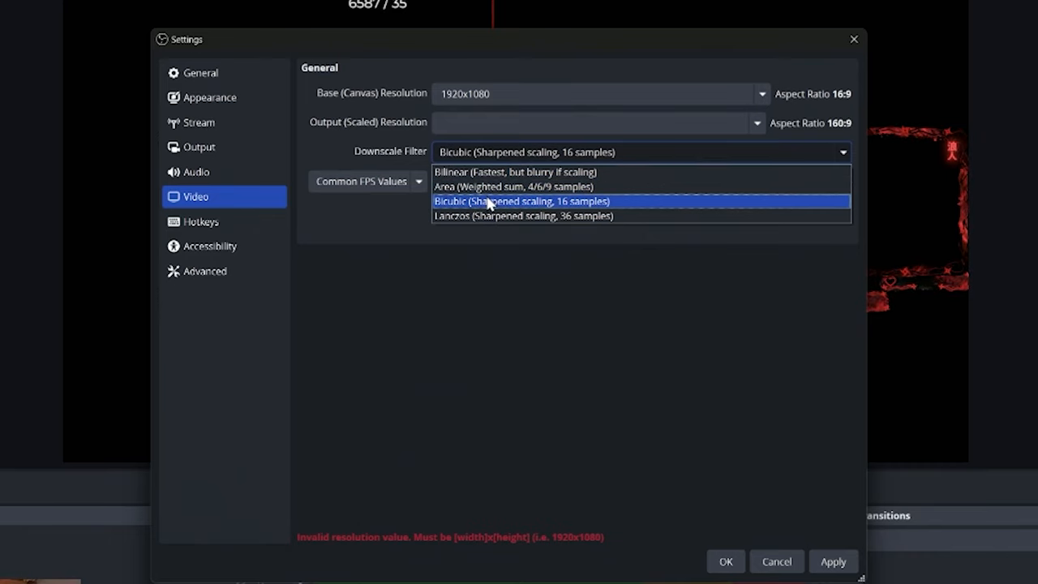
{"action": "left_click", "coordinate": [522, 201]}
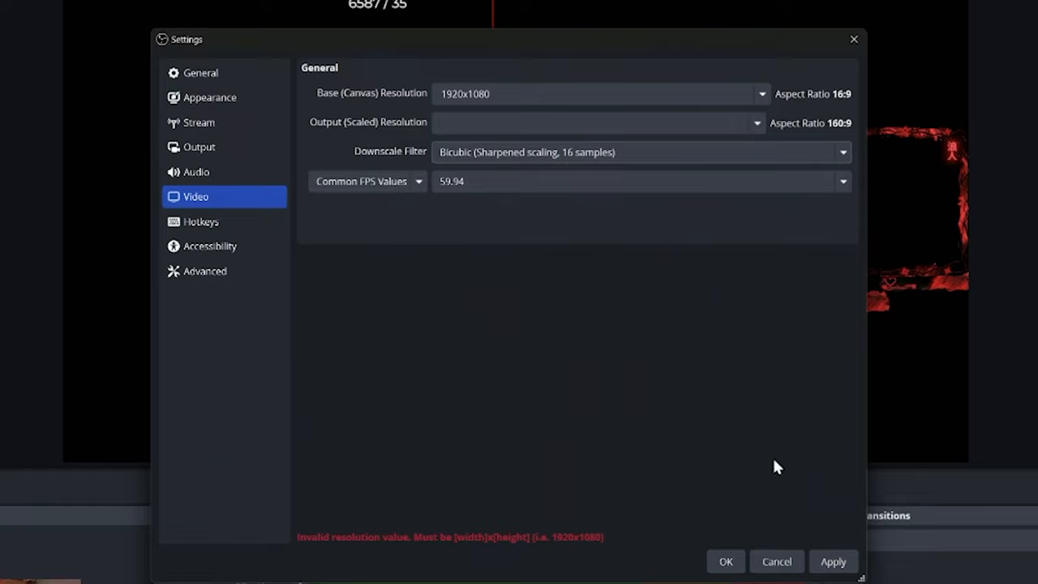